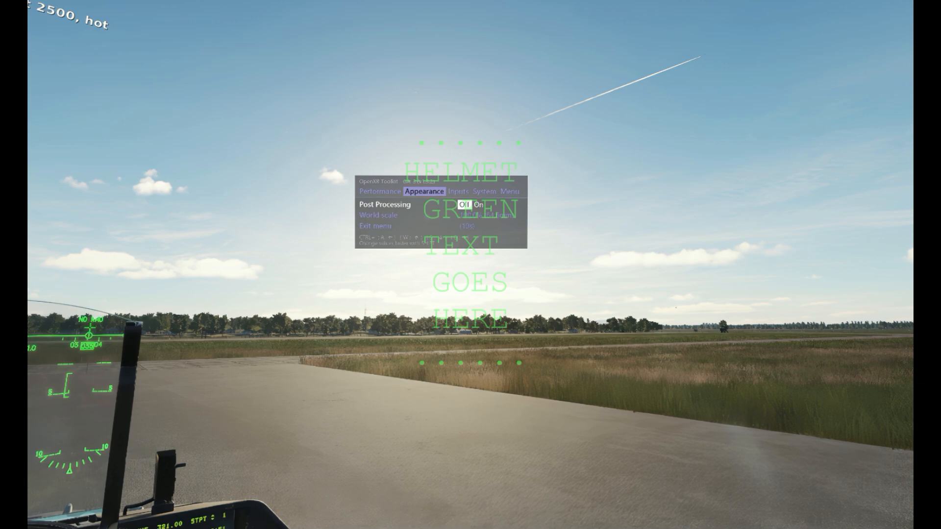
Step: Turn post-processing on and cycle Sun Glasses through Dark, TruNite and Light, ending on Dark
left_click(479, 205)
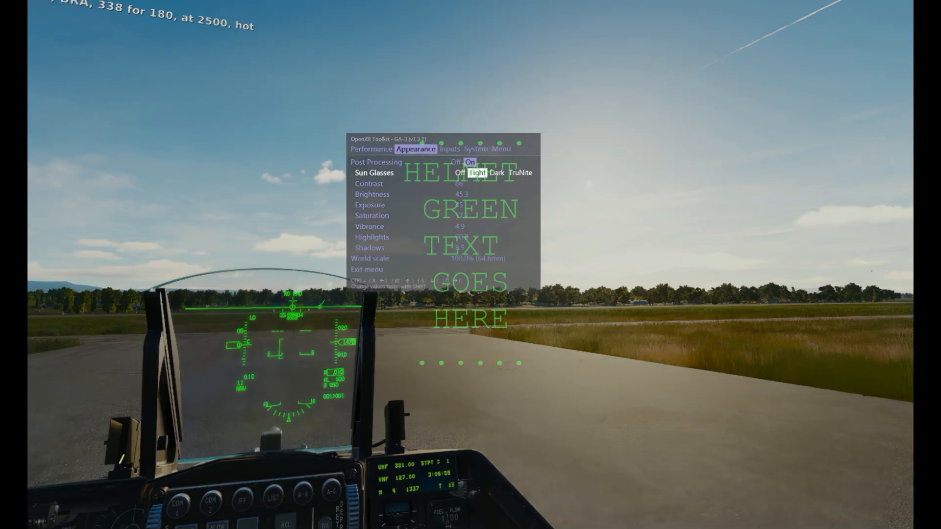
left_click(495, 173)
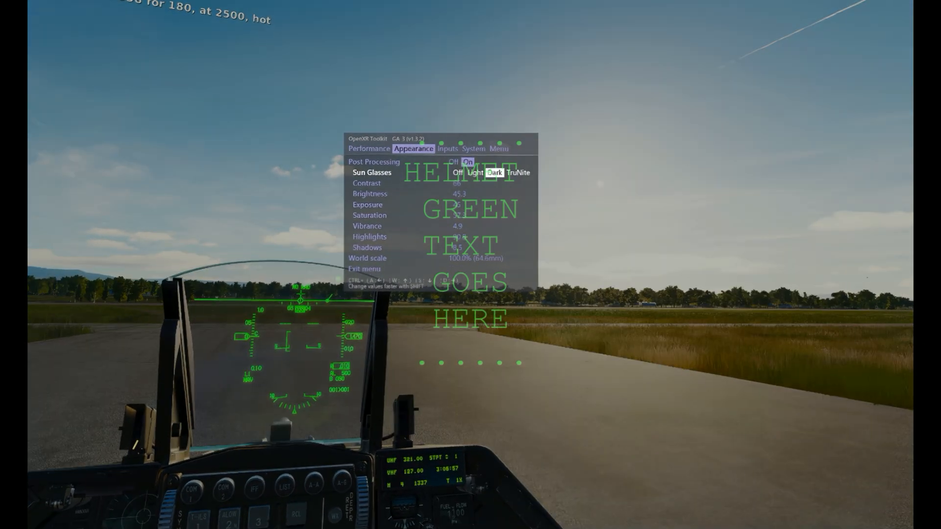
left_click(518, 173)
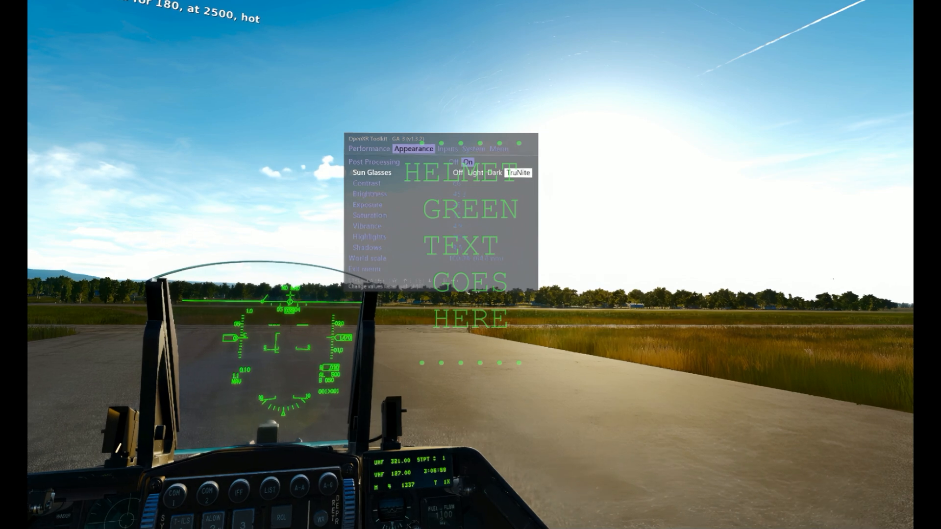
left_click(475, 173)
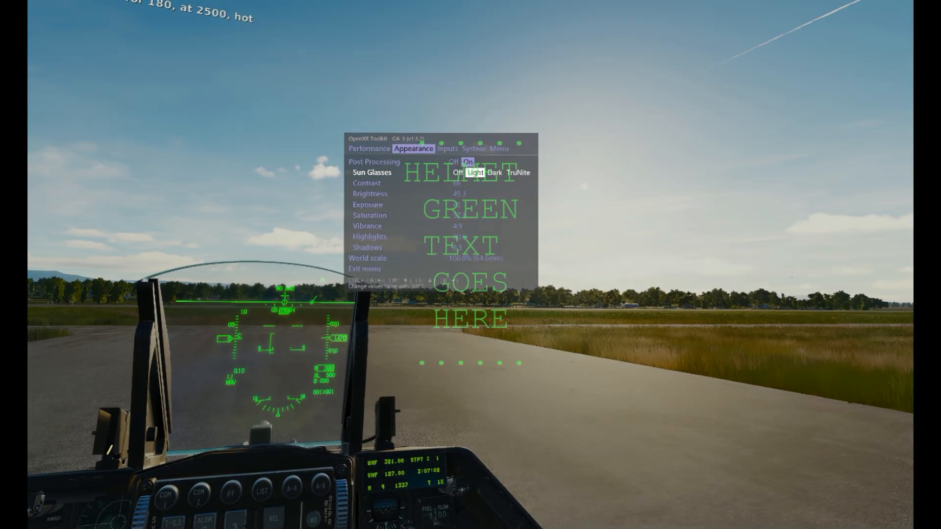
left_click(494, 173)
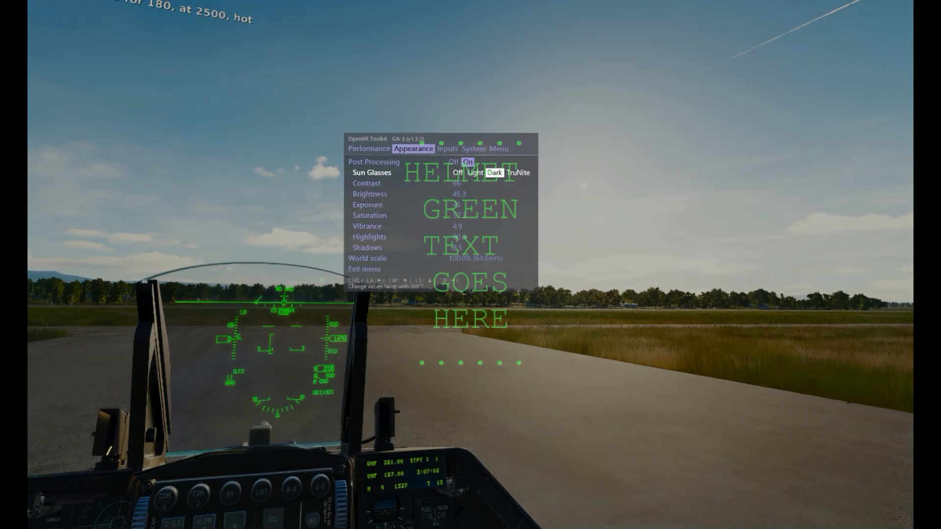
left_click(519, 173)
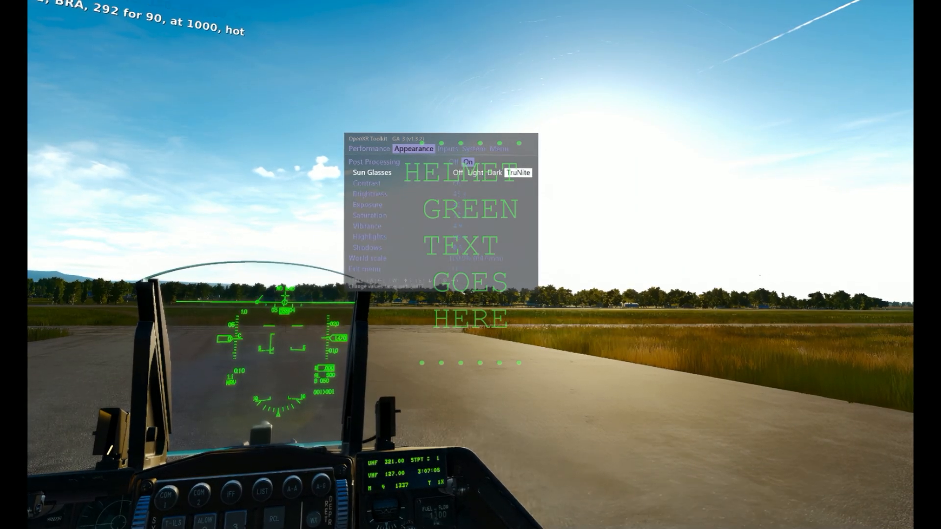
left_click(494, 173)
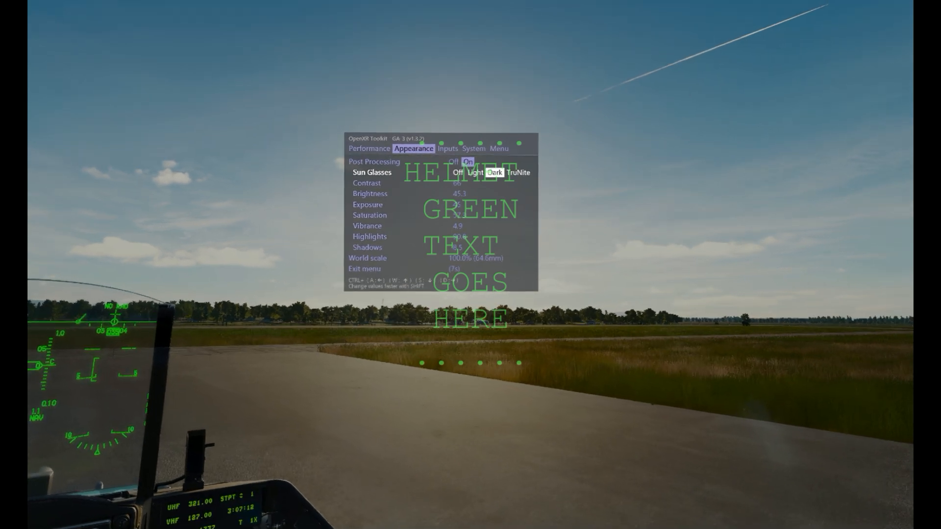
Step: Switch Sun Glasses to Light, with contrast 66, brightness 45.6 and shadows 8.5
left_click(475, 173)
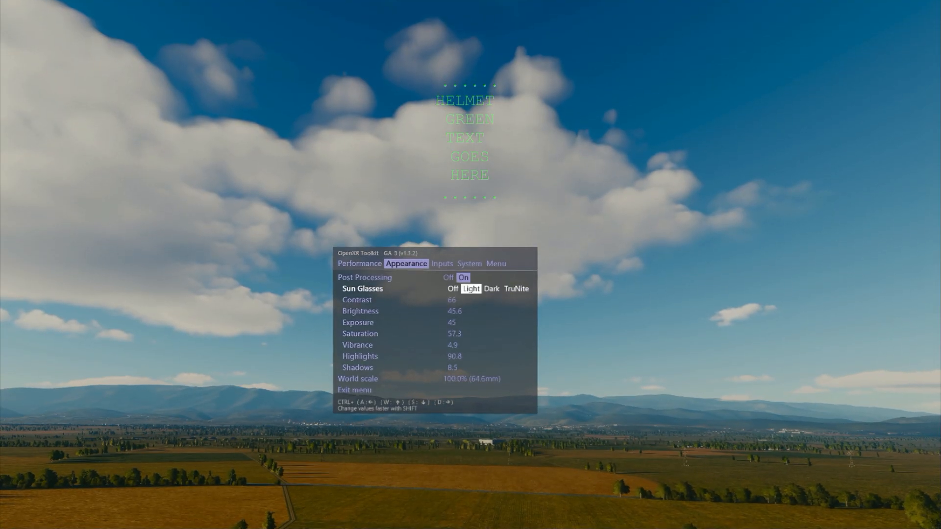
Step: Toggle Sun Glasses to TruNite and back to Light, then select Brightness
left_click(491, 289)
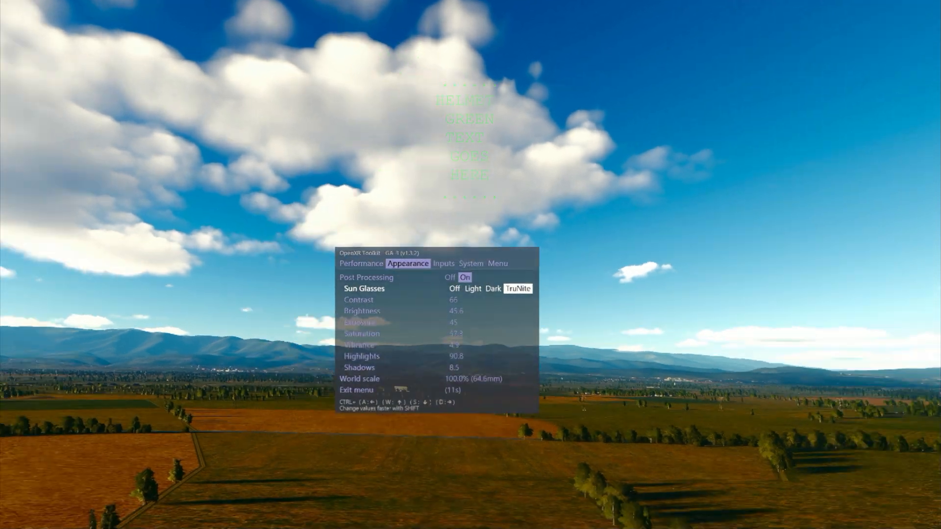
left_click(492, 288)
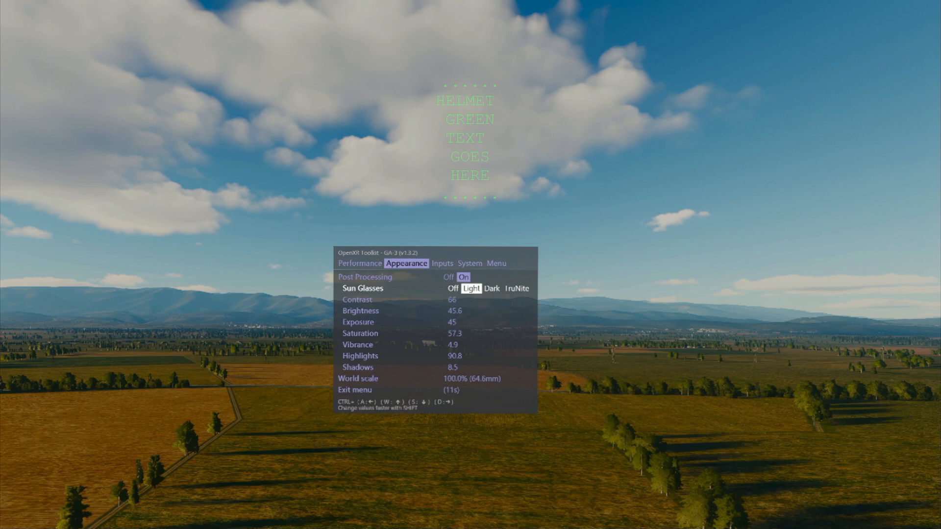
key("Down")
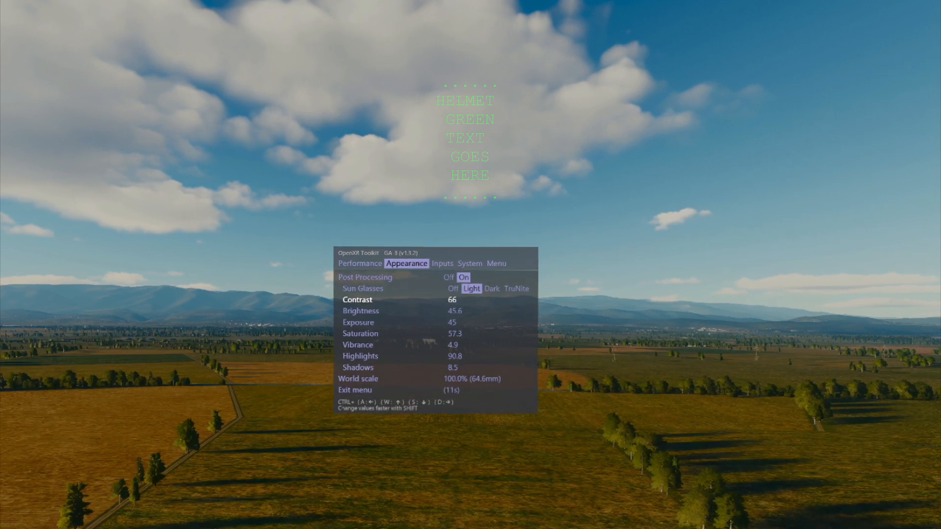
key("Down")
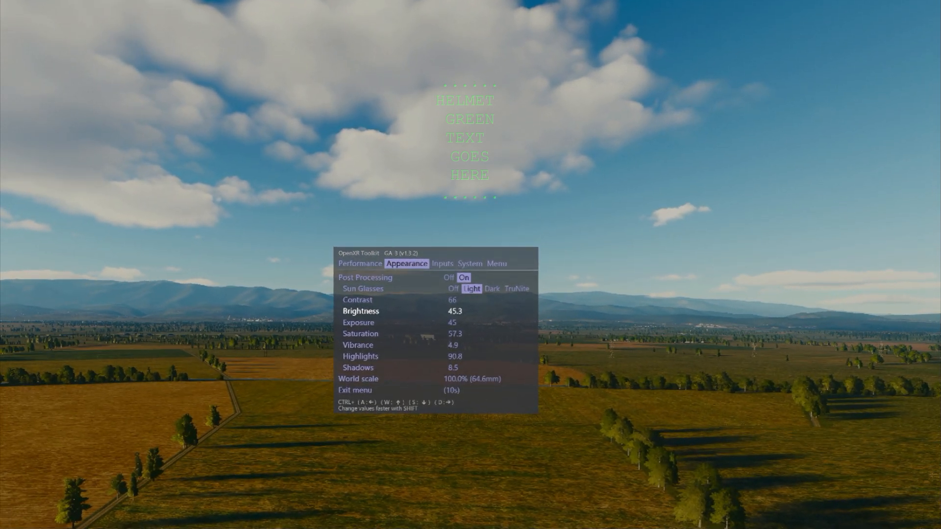
Step: Step down through Saturation, Vibrance, Highlights and Shadows, then show the Performance page
key("down")
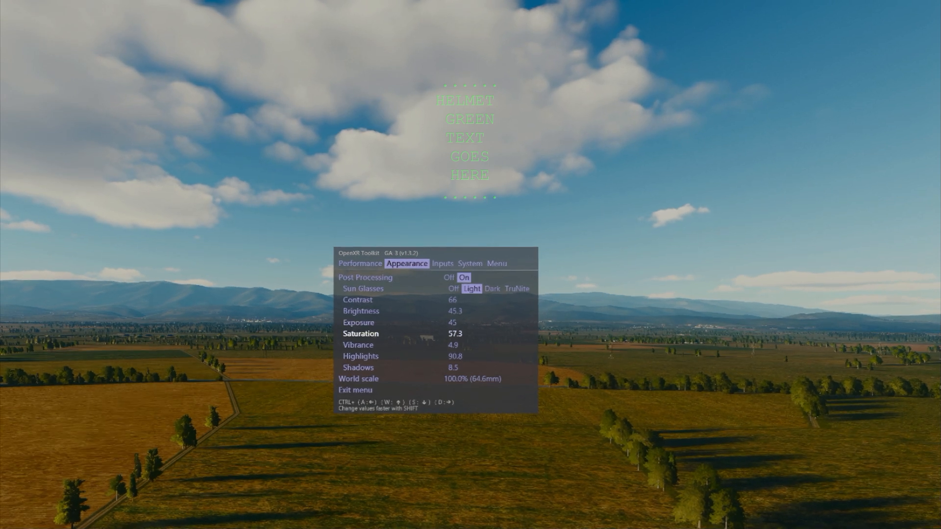
key("Down")
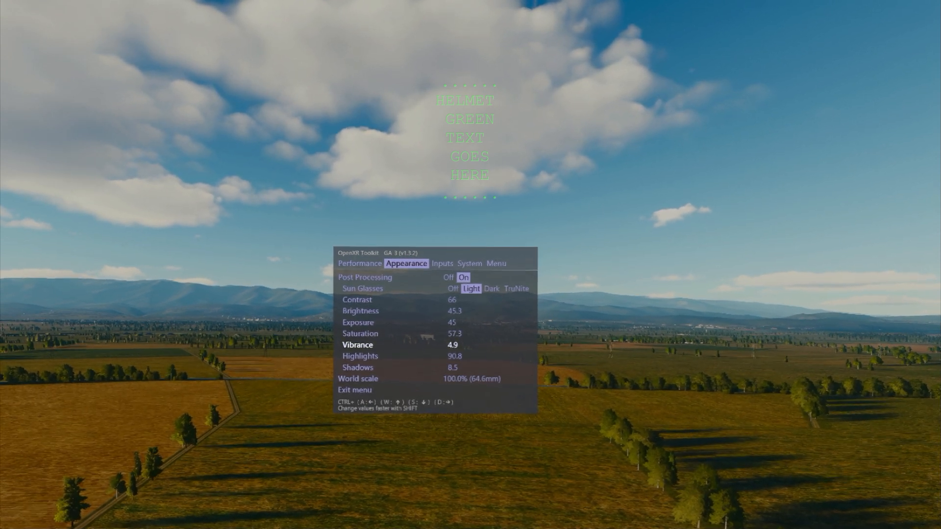
key("Down")
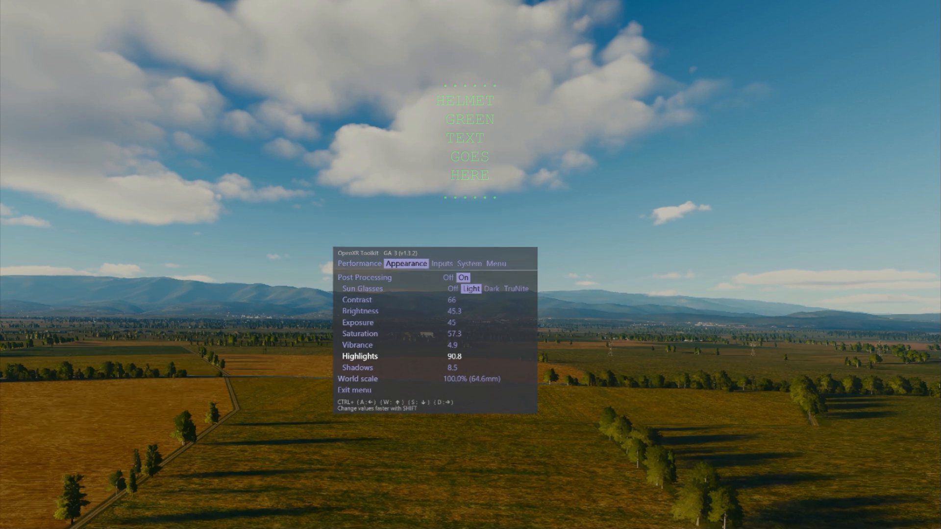
key("Down")
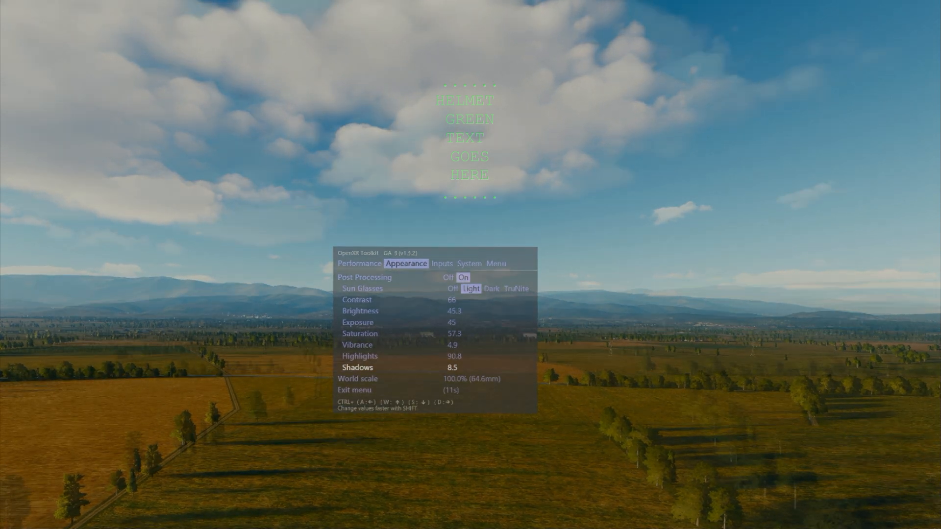
left_click(359, 264)
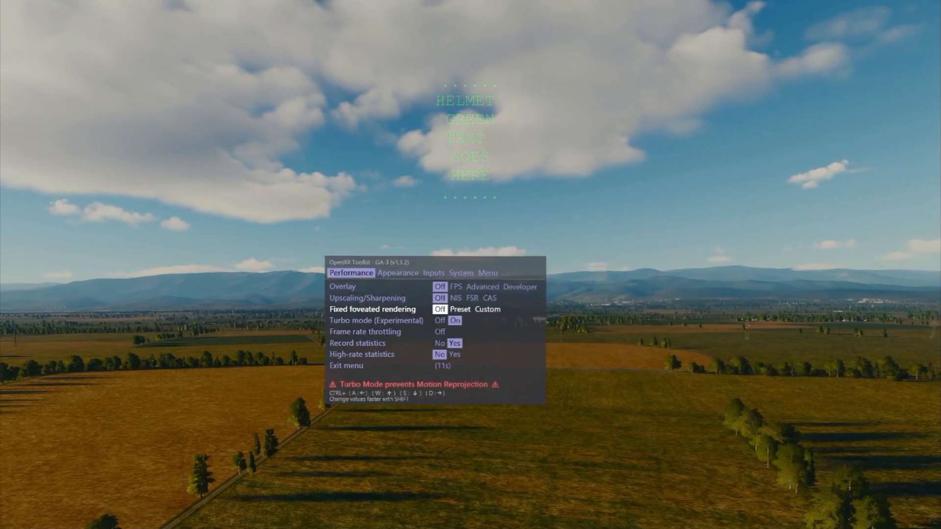
Step: Move to the System page, showing Field of view Simple and Zoom 1.0x
key("Down")
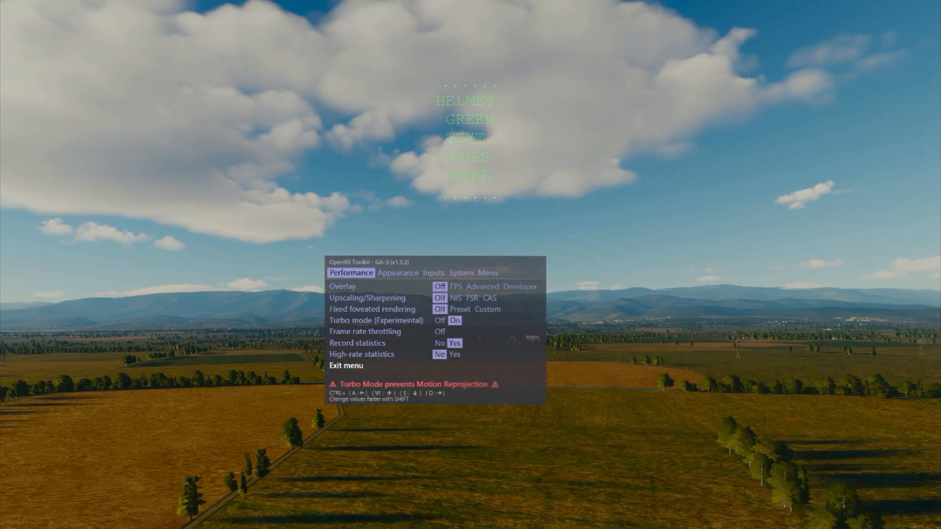
left_click(481, 258)
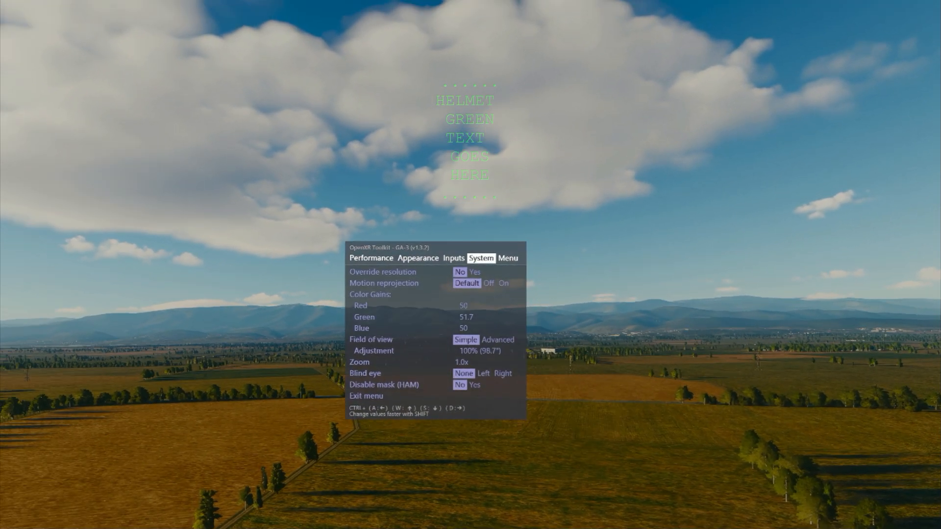
Step: Return the overlay menu to the Performance page with Turbo mode on
left_click(452, 315)
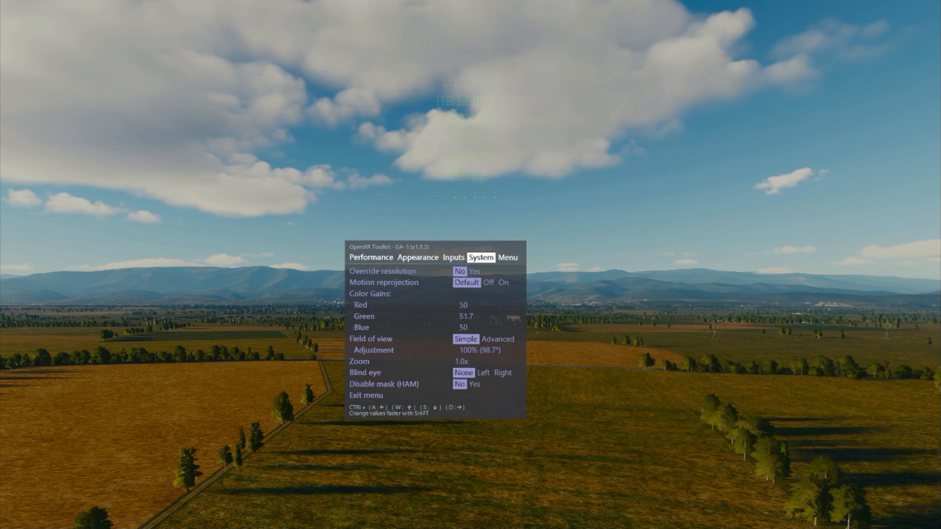
left_click(419, 257)
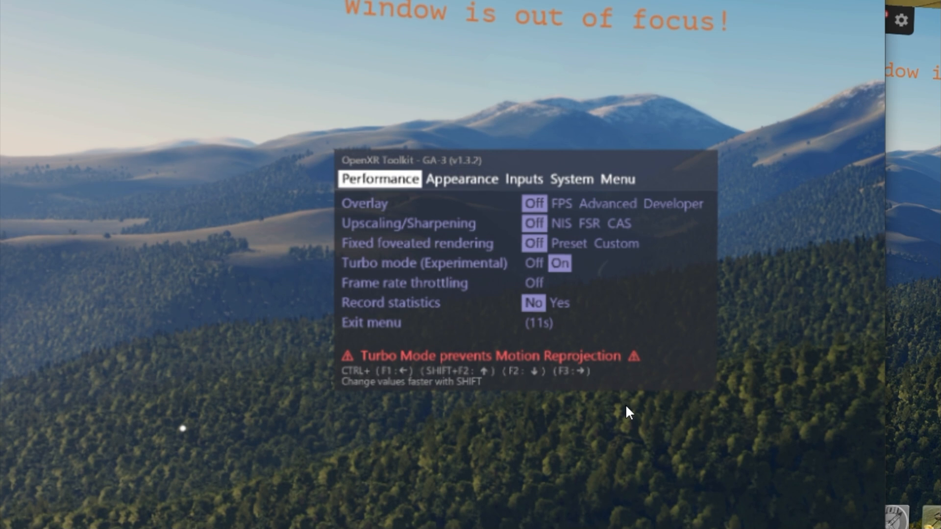
Step: Show the Appearance and Inputs pages, then launch openxrsettings_GFX.reg in Registry Editor
left_click(462, 179)
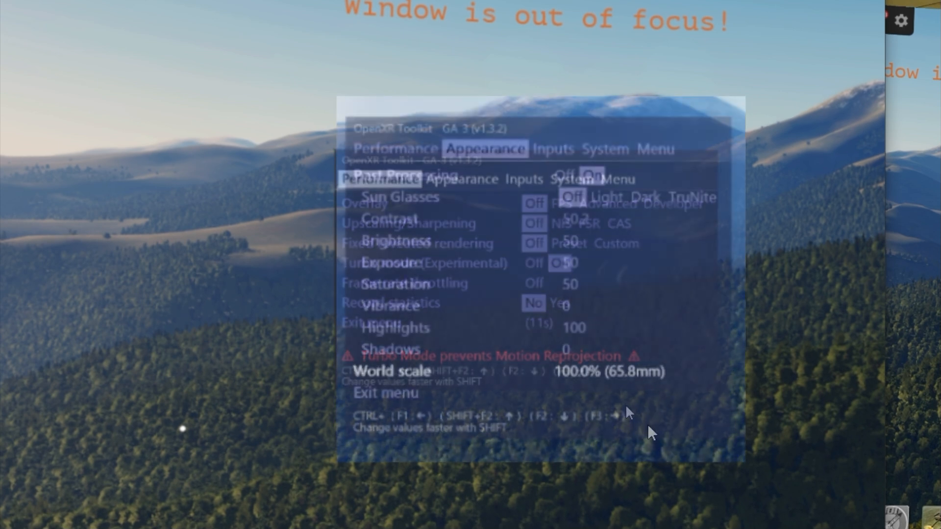
left_click(571, 246)
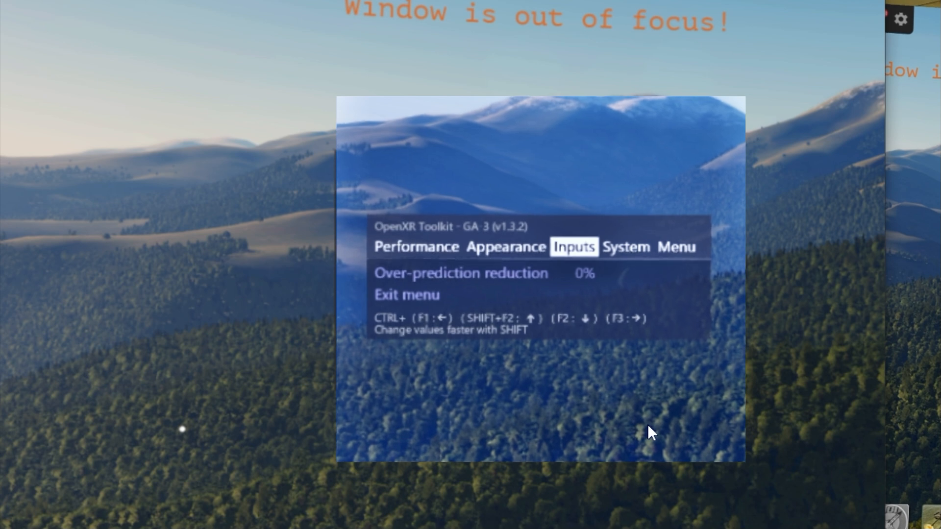
left_click(625, 246)
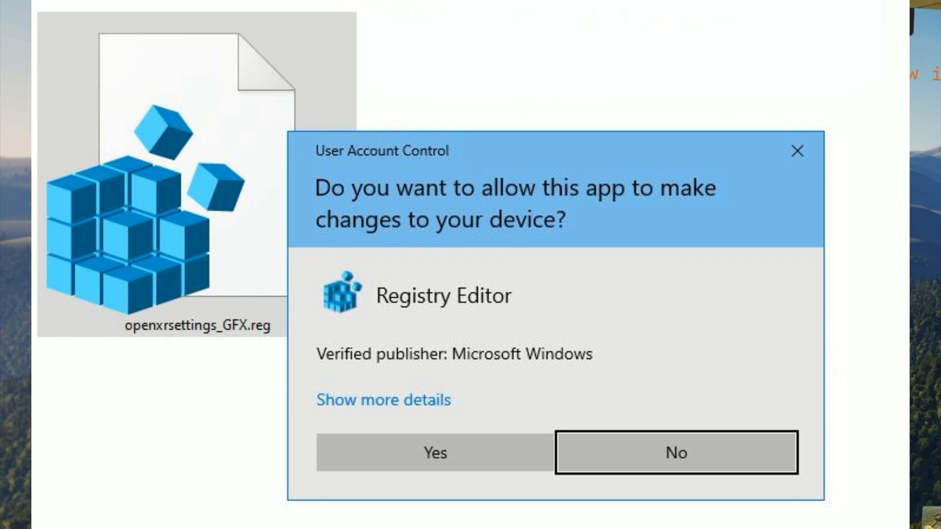
Step: Approve the User Account Control prompt and registry warning, then dismiss the success message
left_click(434, 453)
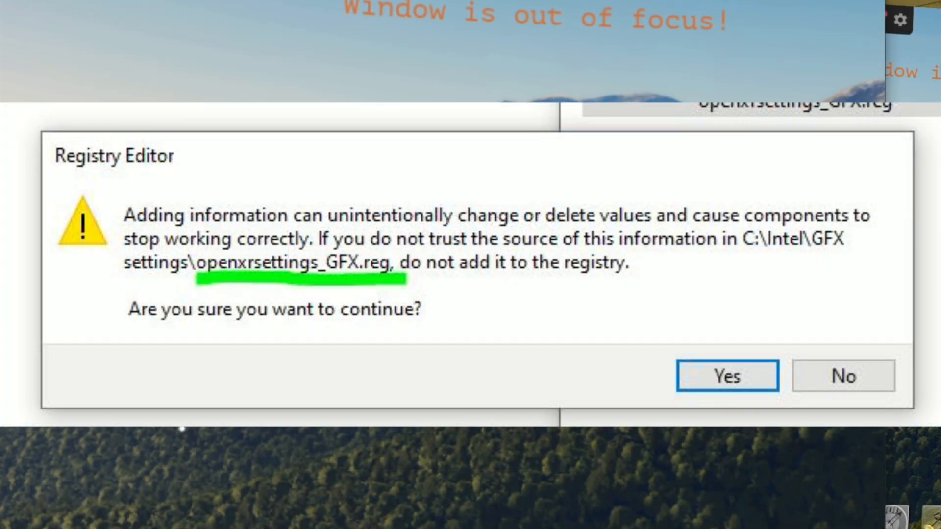
left_click(725, 376)
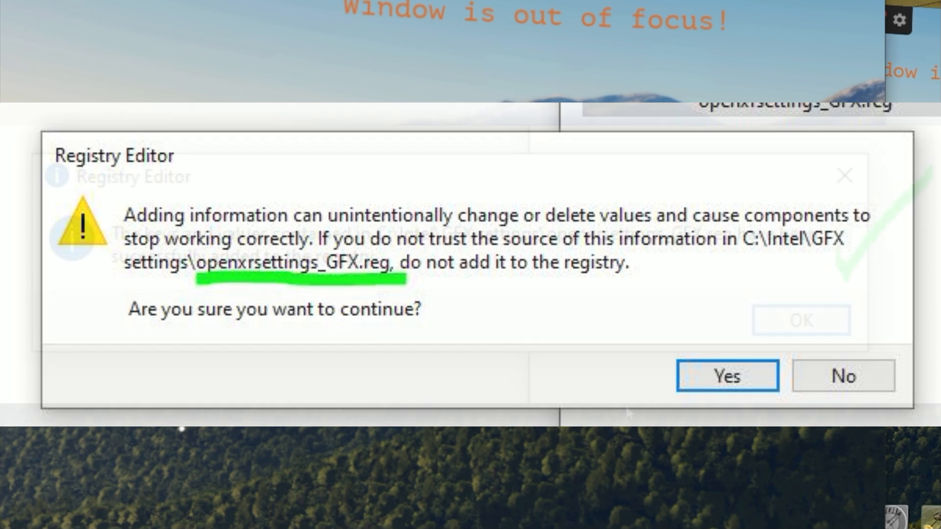
left_click(726, 375)
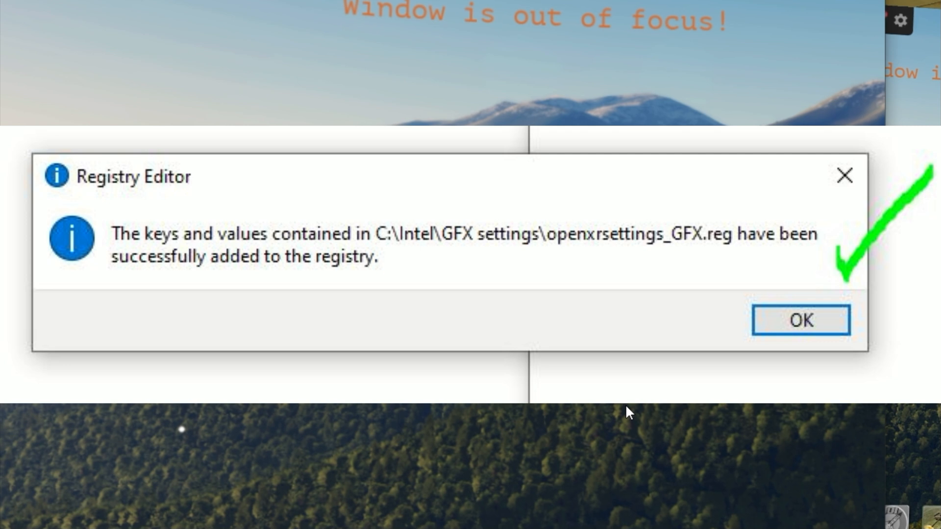
left_click(799, 320)
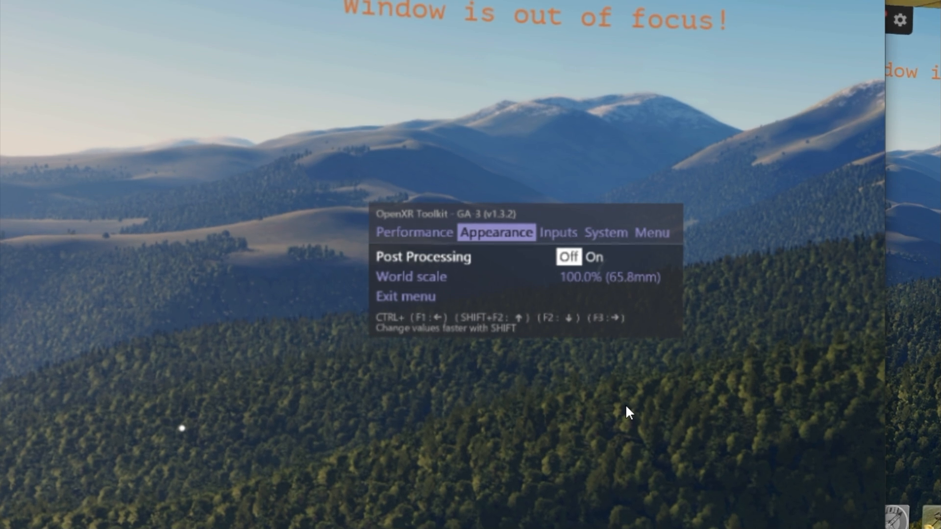
Step: Turn post-processing back on, revealing Light sun glasses, contrast 66 and brightness 45.3
left_click(593, 257)
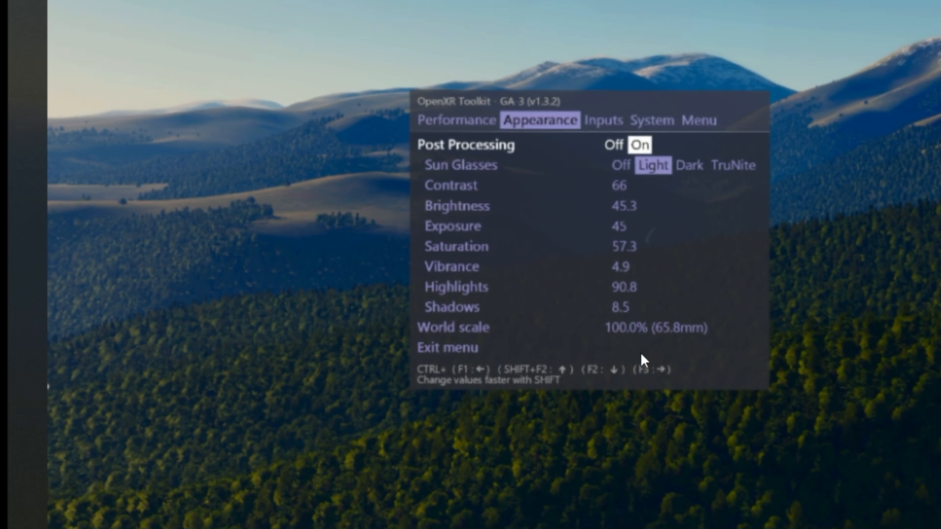
Step: Step down to Shadows, raise it slightly, then return it to 8.5
key("Down")
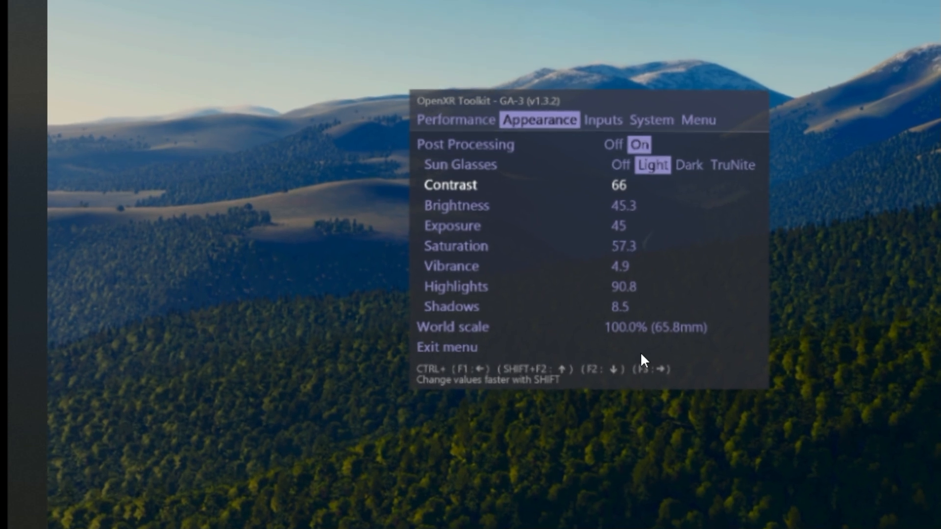
key("Down")
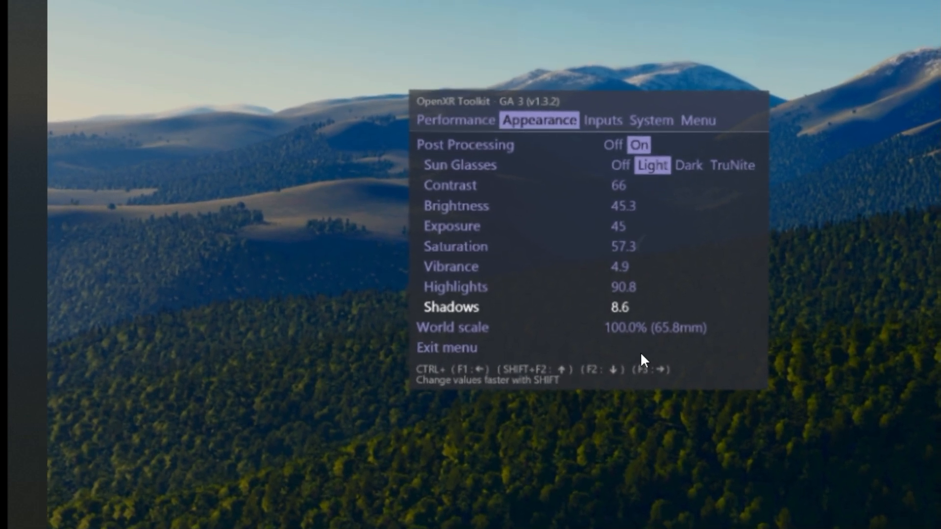
key("f2")
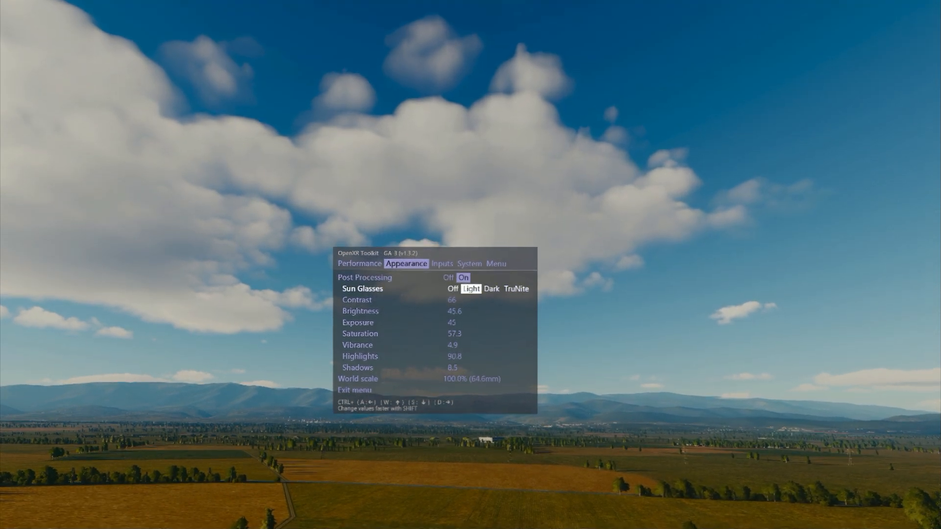
left_click(491, 289)
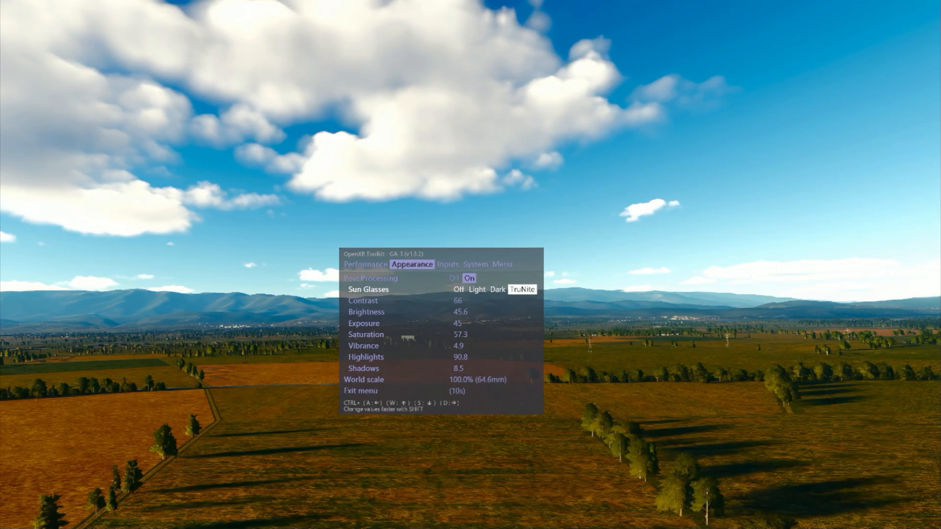
left_click(491, 289)
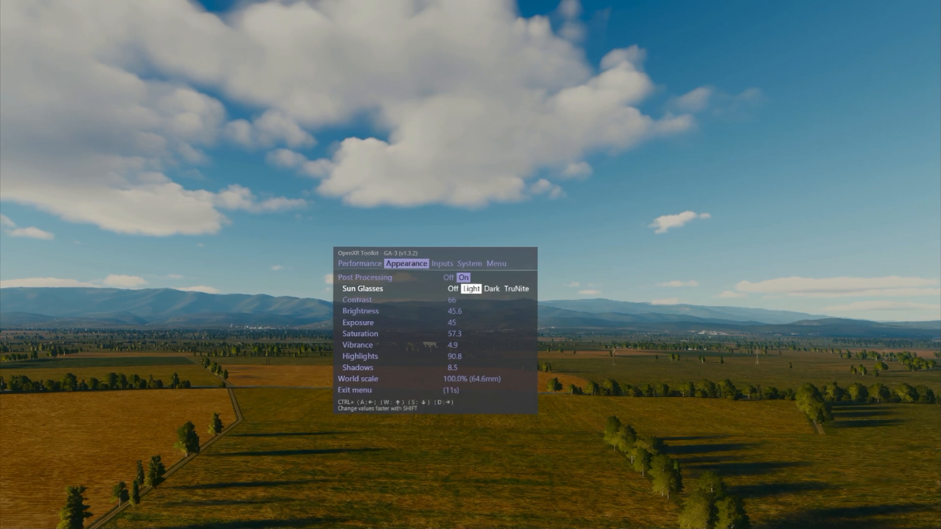
key("Down")
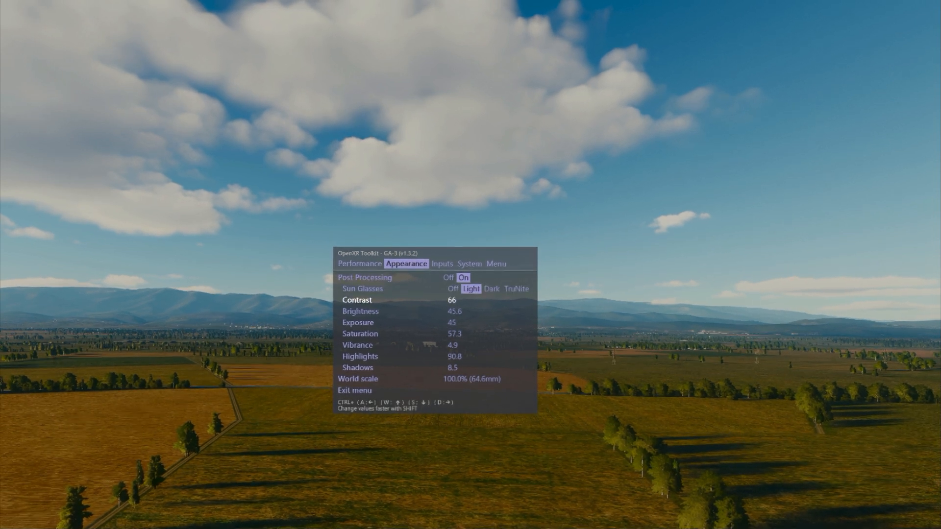